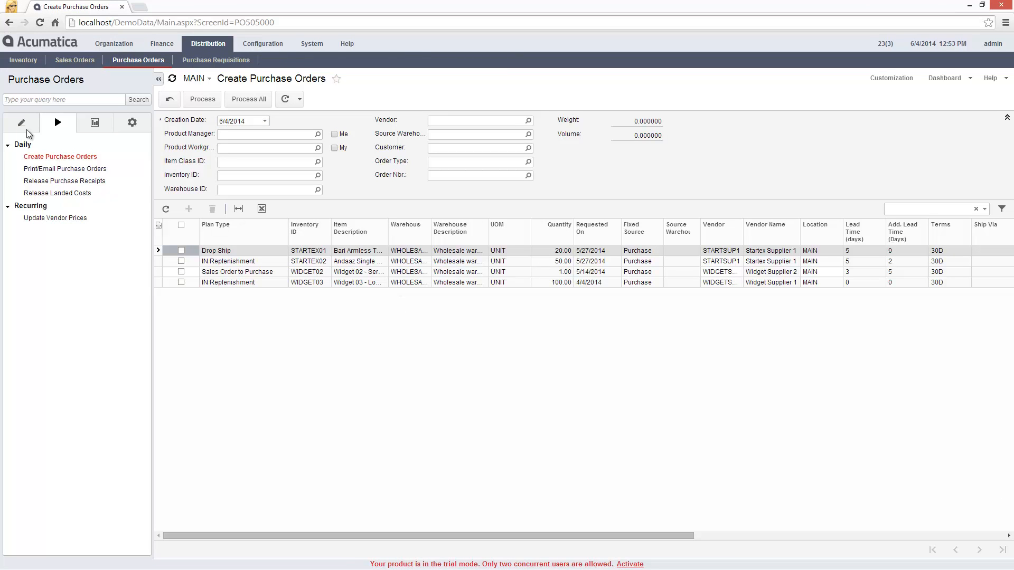
Start a new blank purchase order from the data-entry screens
click(50, 157)
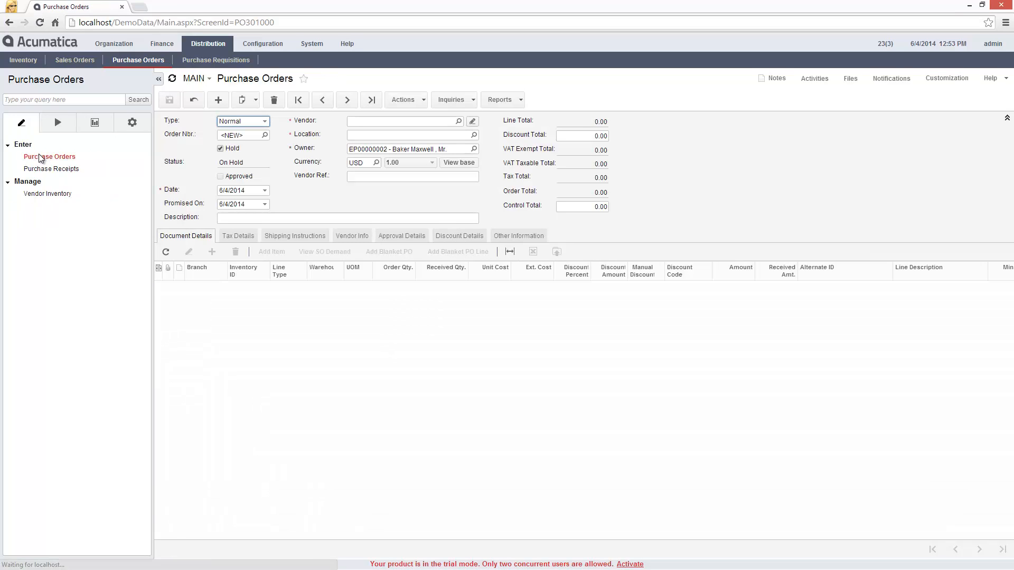
click(265, 120)
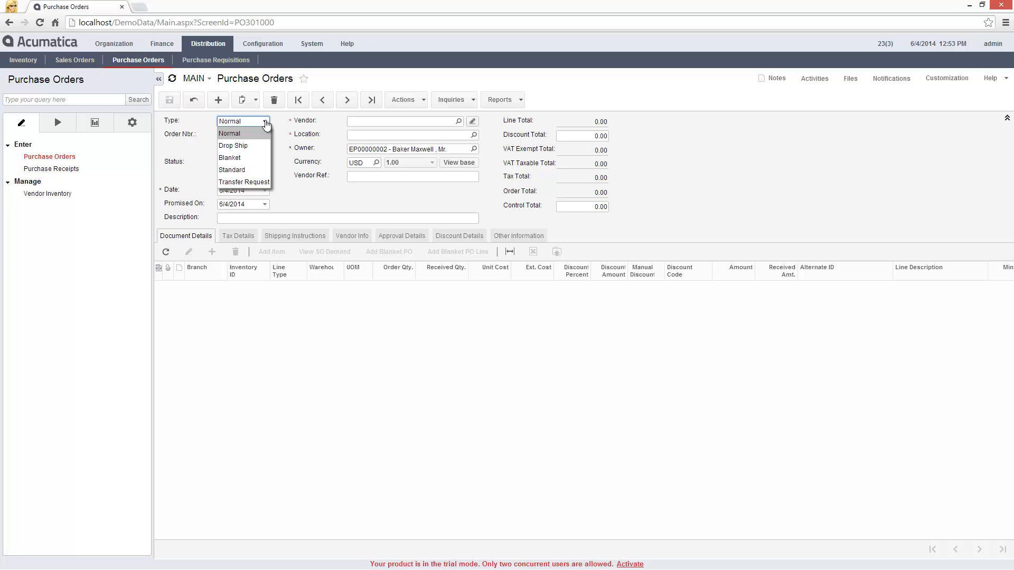
Keep type Normal, select vendor Widget Supplier 1 and describe the order as 'fill back order'
click(241, 133)
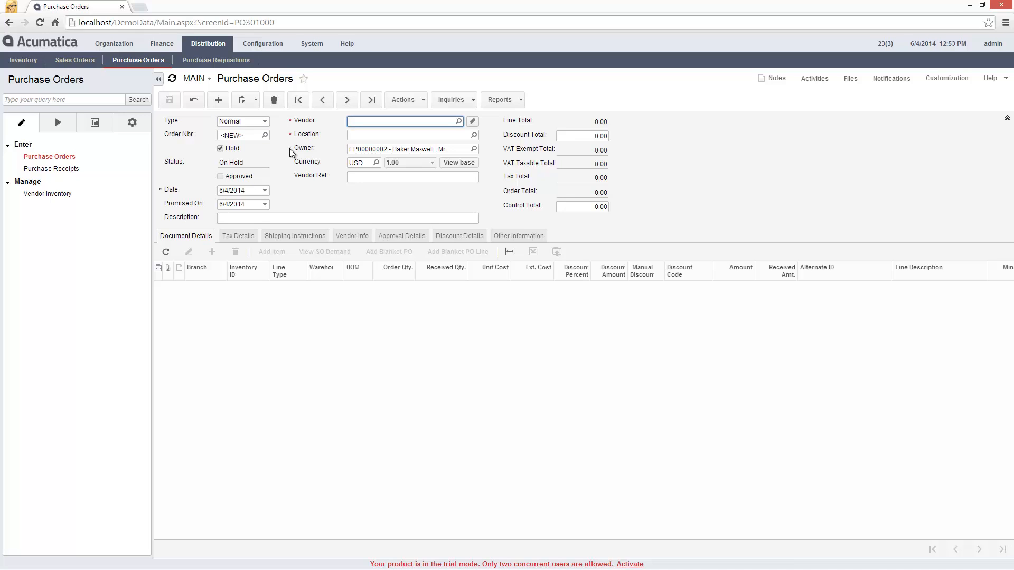
text(widg)
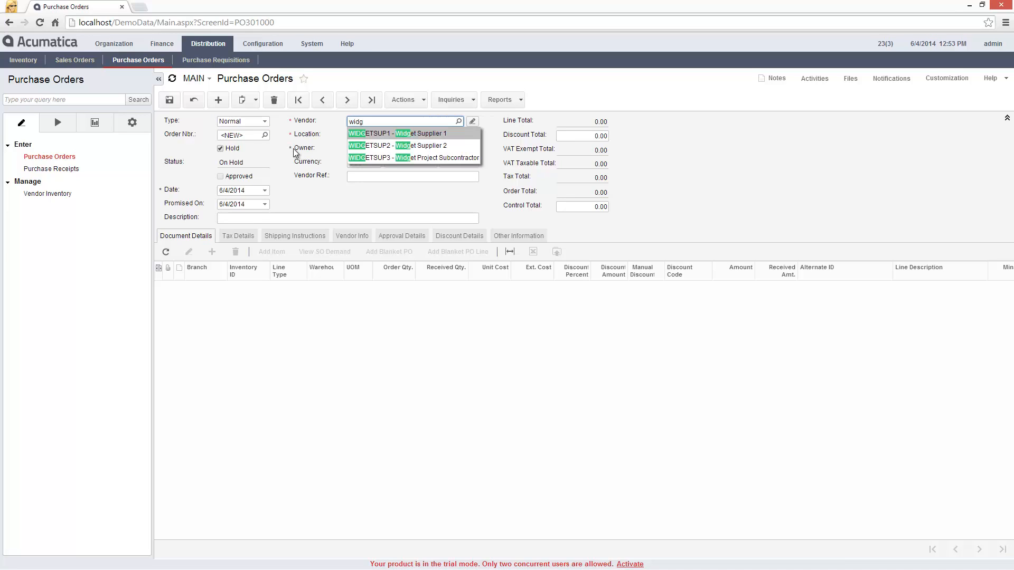
click(397, 133)
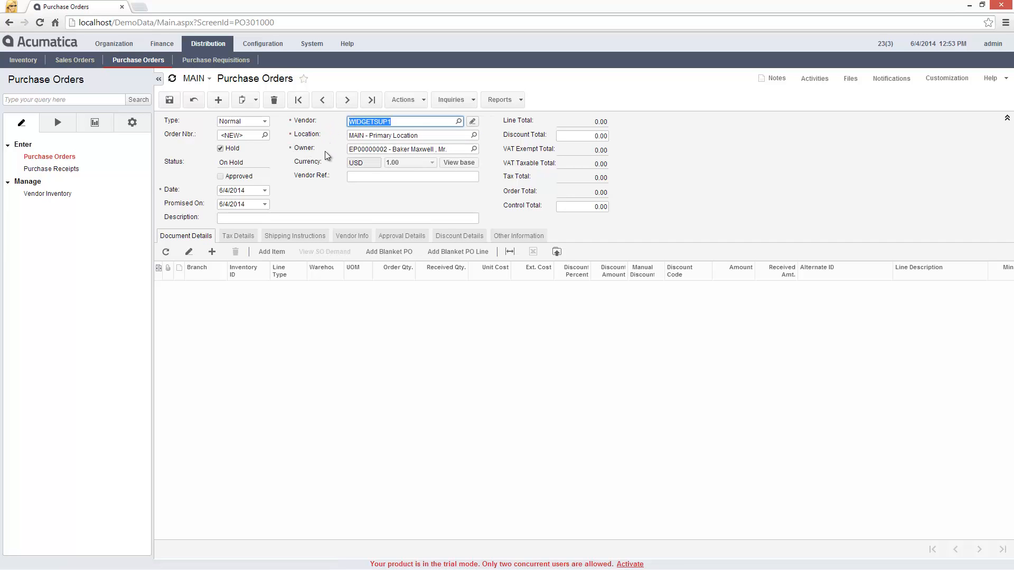
text(fill back order)
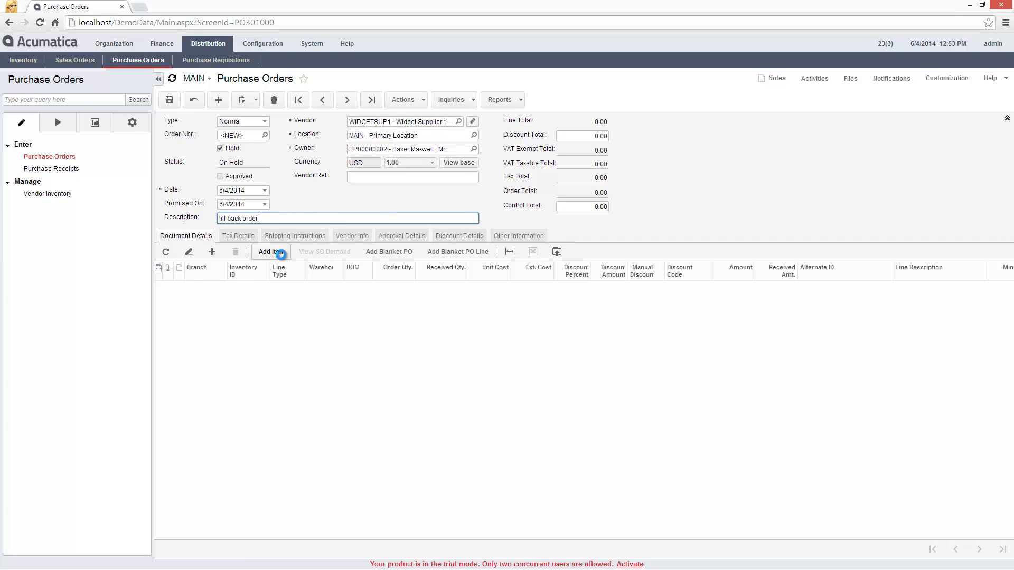
Add a WIDGET01 line for 10 units to the order
click(270, 251)
text(10)
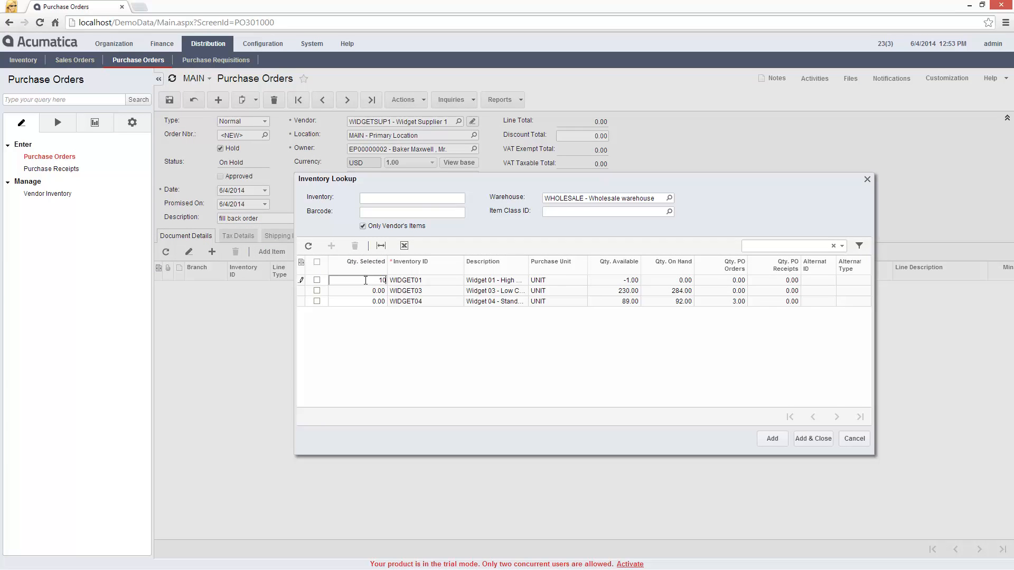
click(813, 438)
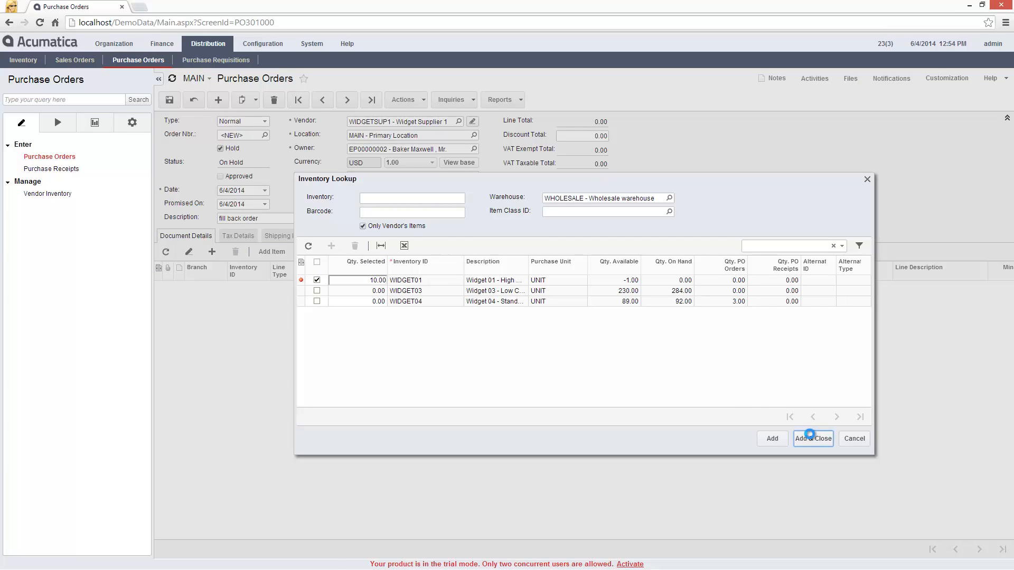
click(813, 438)
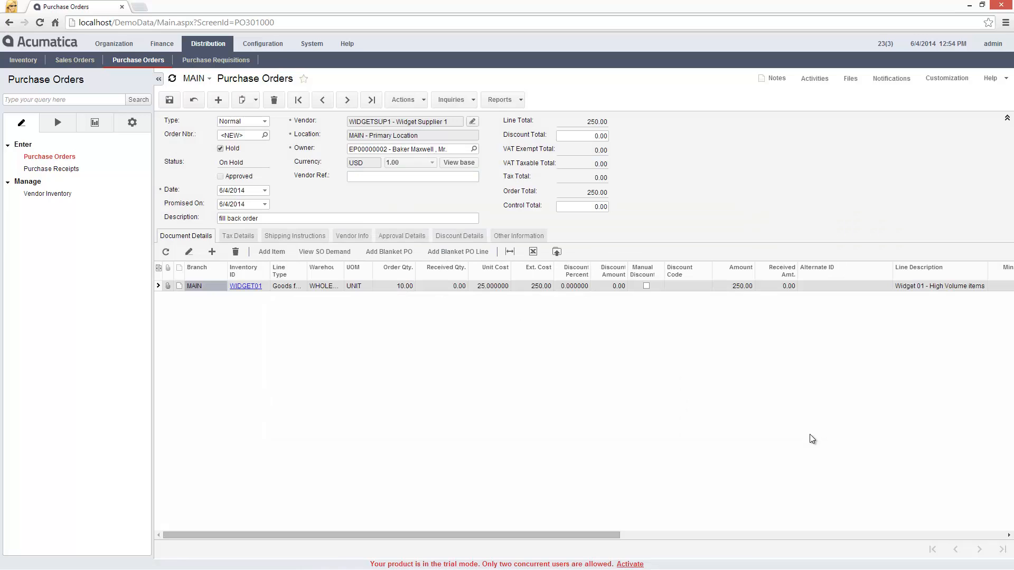
Check the line's unit cost, enter a 250.00 control total, clear Hold and save the order as PORG000119
click(490, 286)
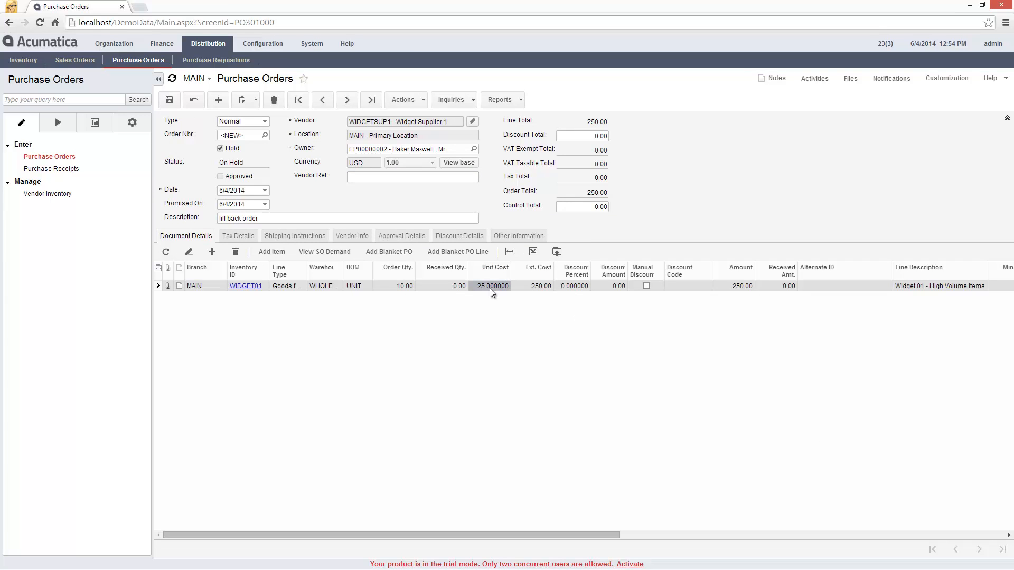
scroll(right, 3)
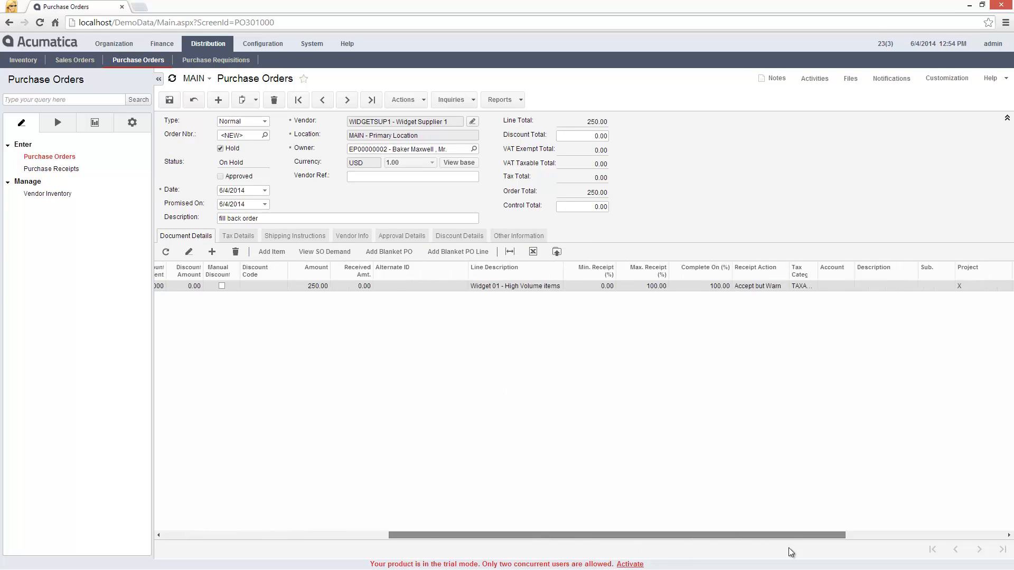
scroll(right, 3)
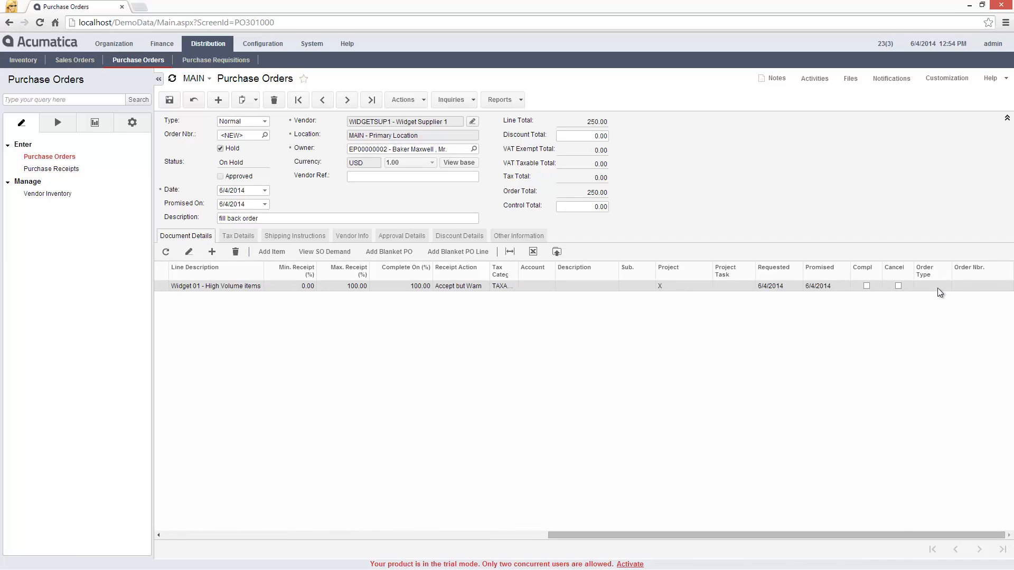
click(956, 286)
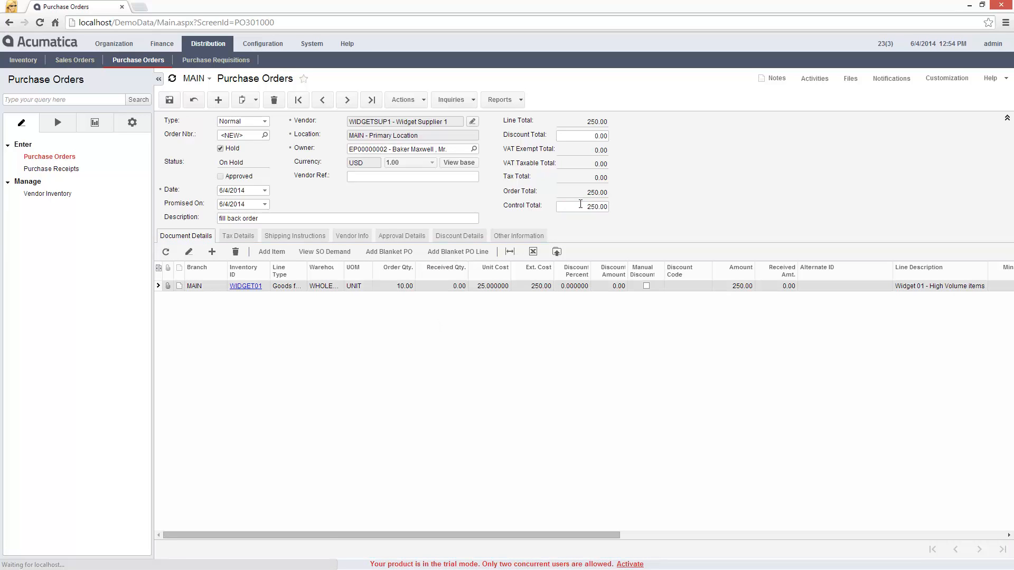
click(168, 99)
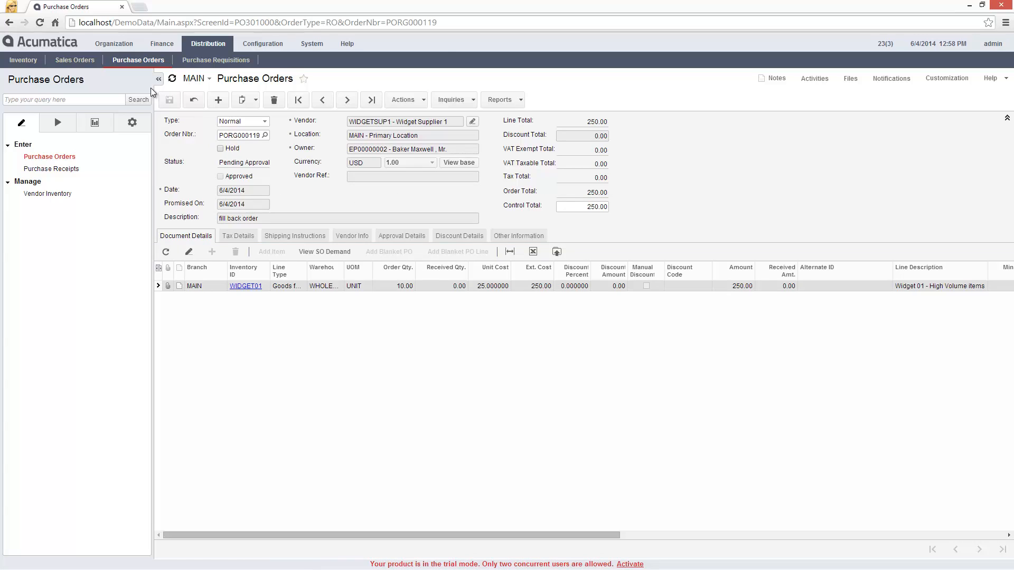
click(114, 43)
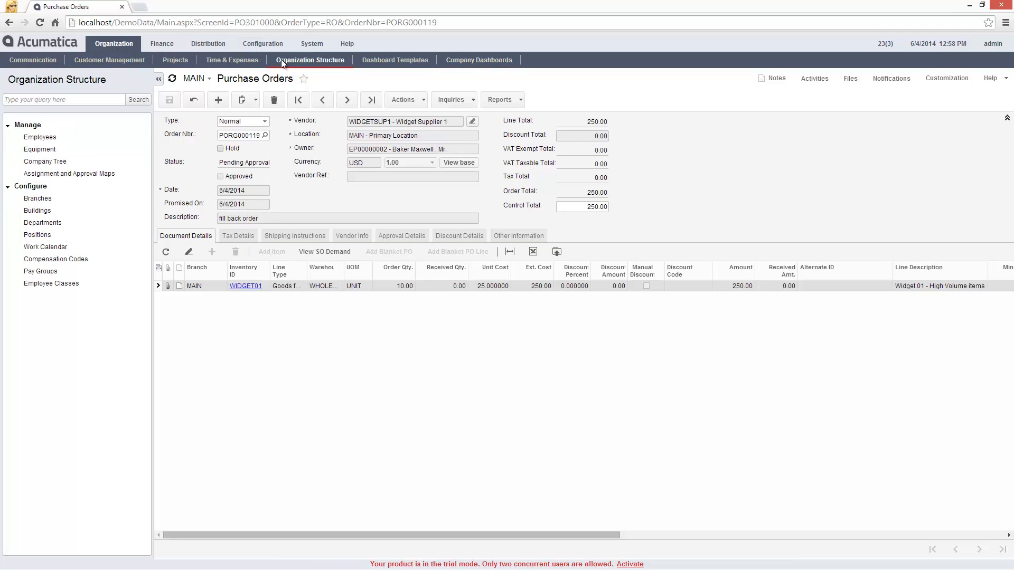
Review the PO 2-Step Approval map and its executive rule for totals above 5,000.00
click(69, 173)
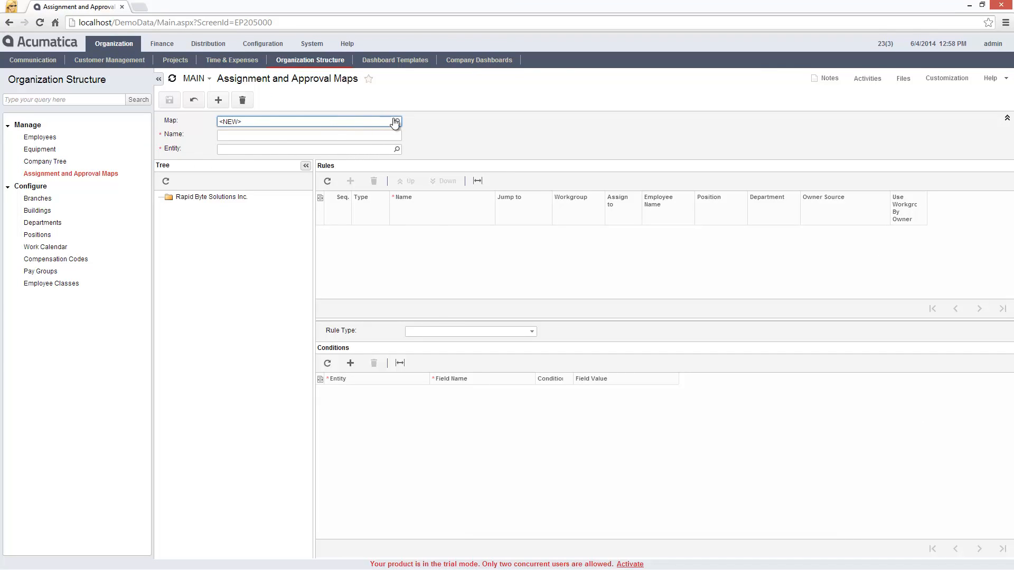
click(396, 122)
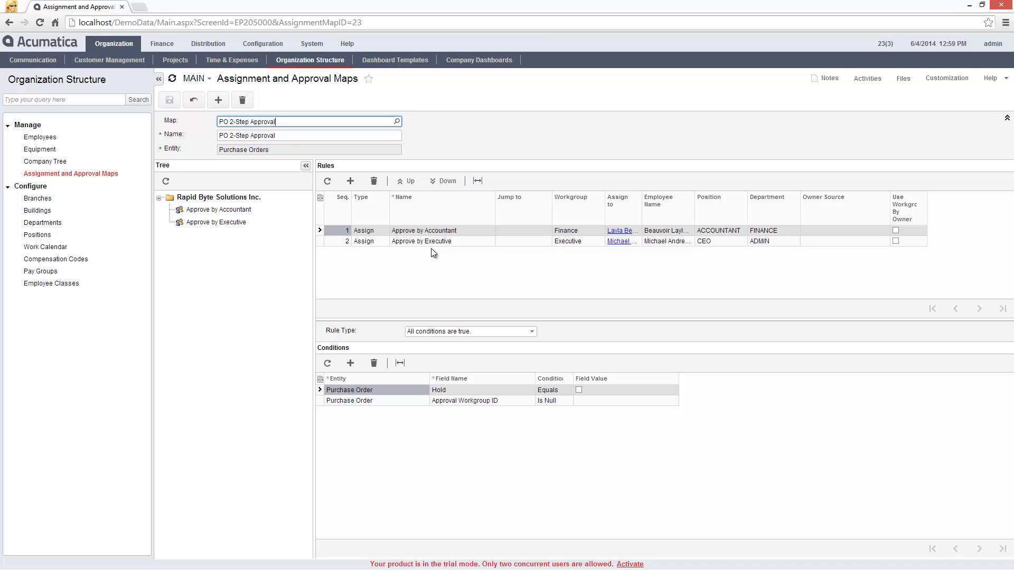
click(421, 241)
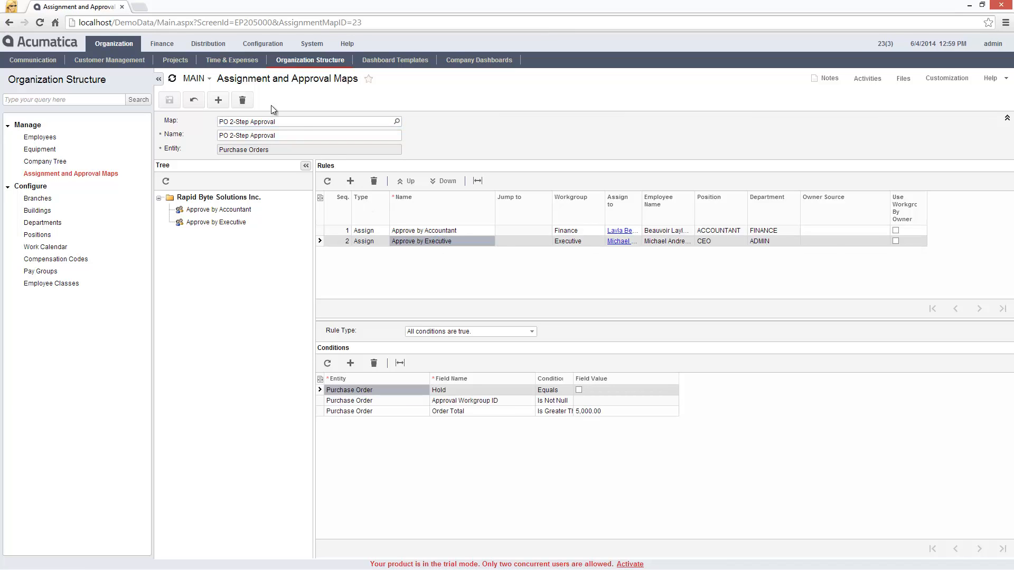
click(208, 43)
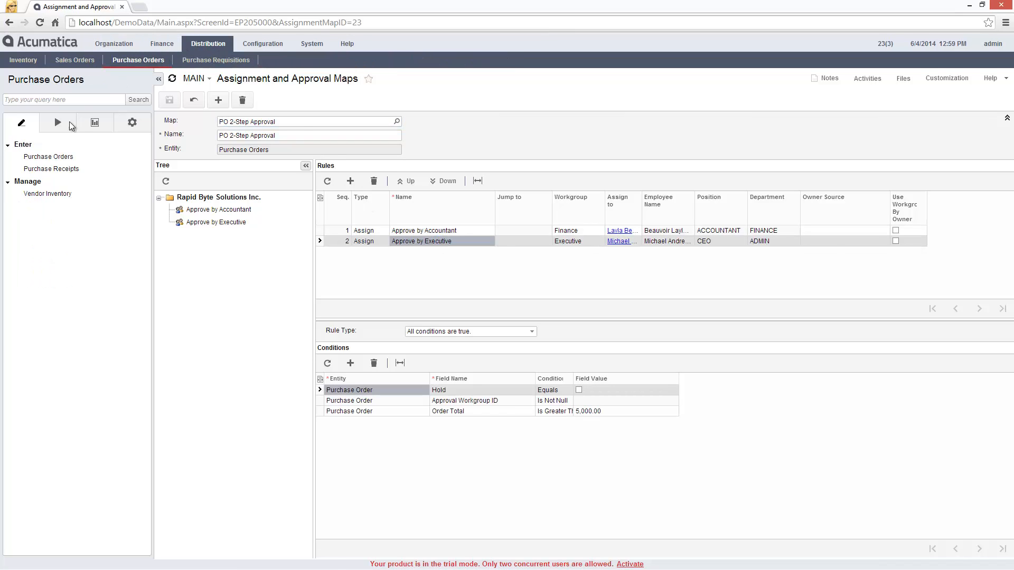
click(48, 156)
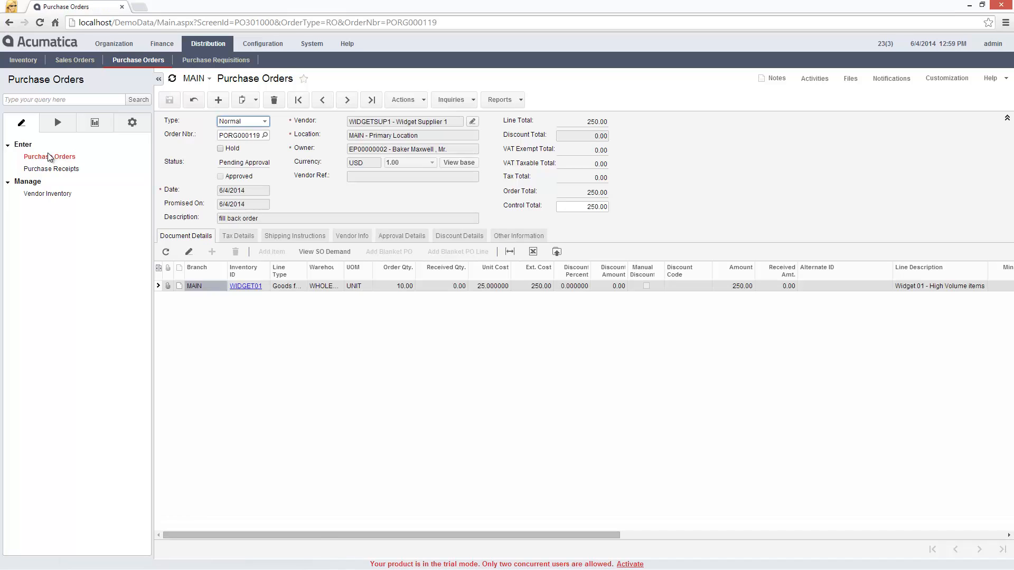
click(401, 236)
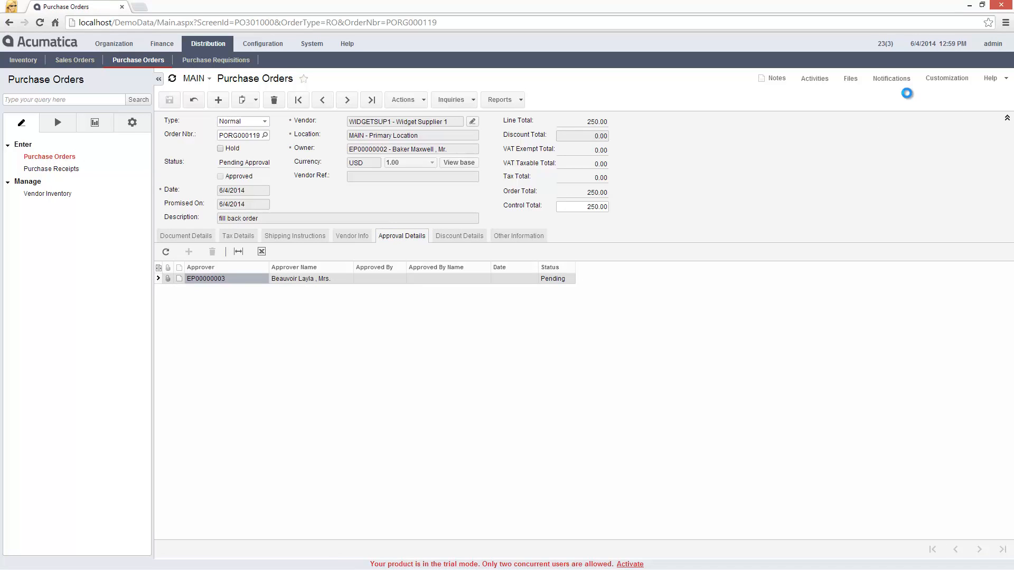
click(890, 78)
text(be)
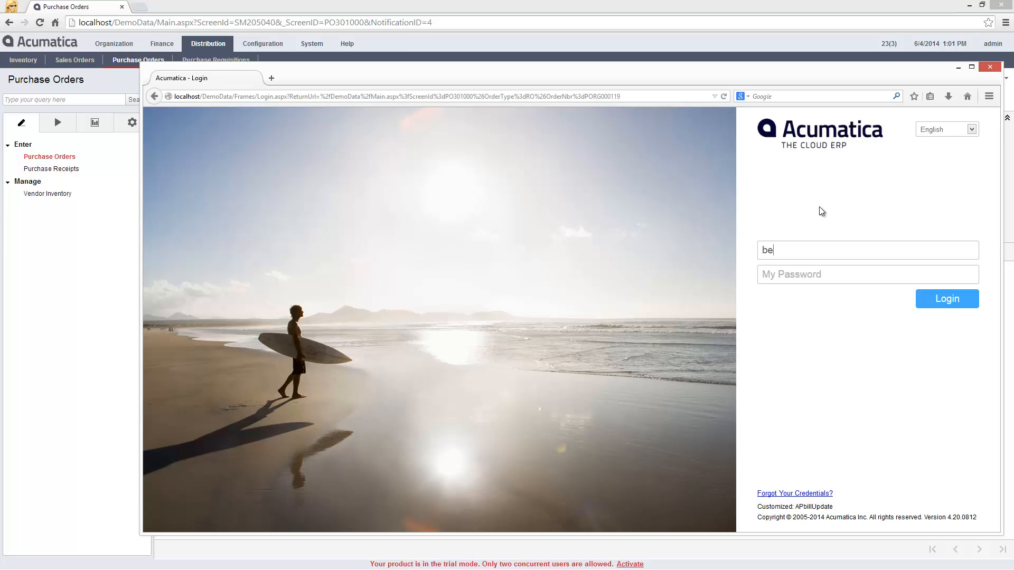
click(946, 299)
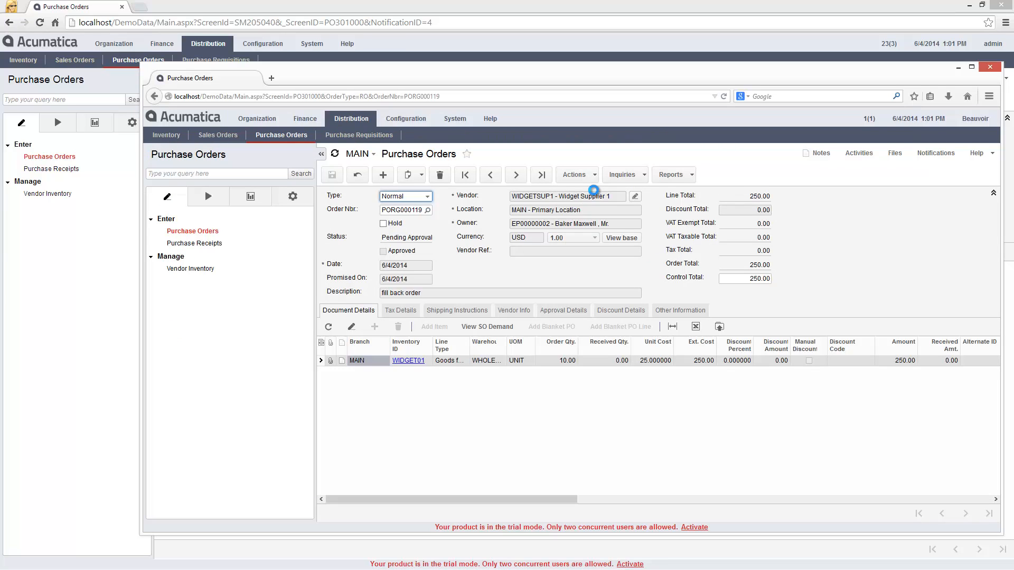
click(383, 252)
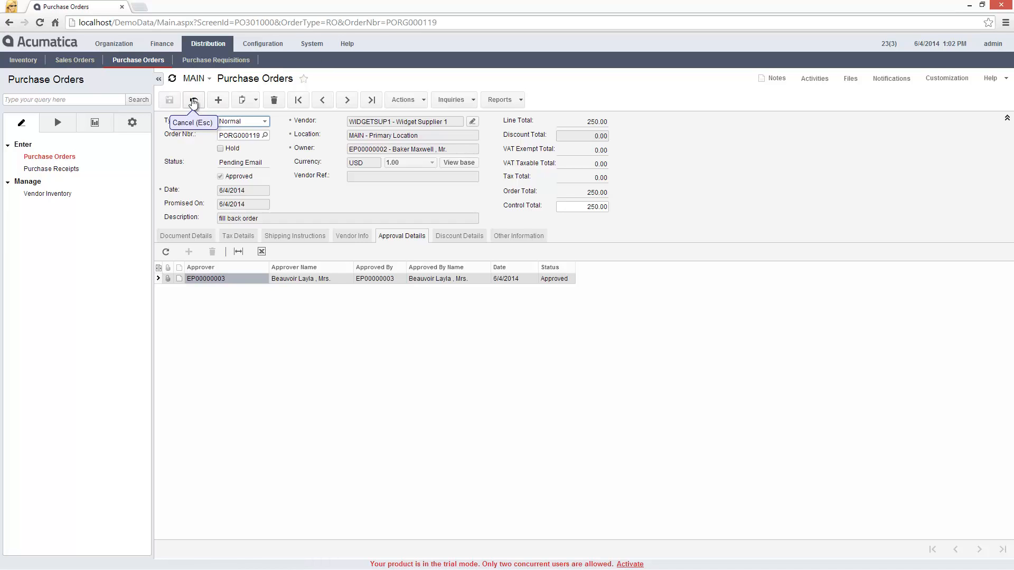
Email PORG000119 to the vendor via Print/Email Purchase Orders, making its status Open
click(57, 123)
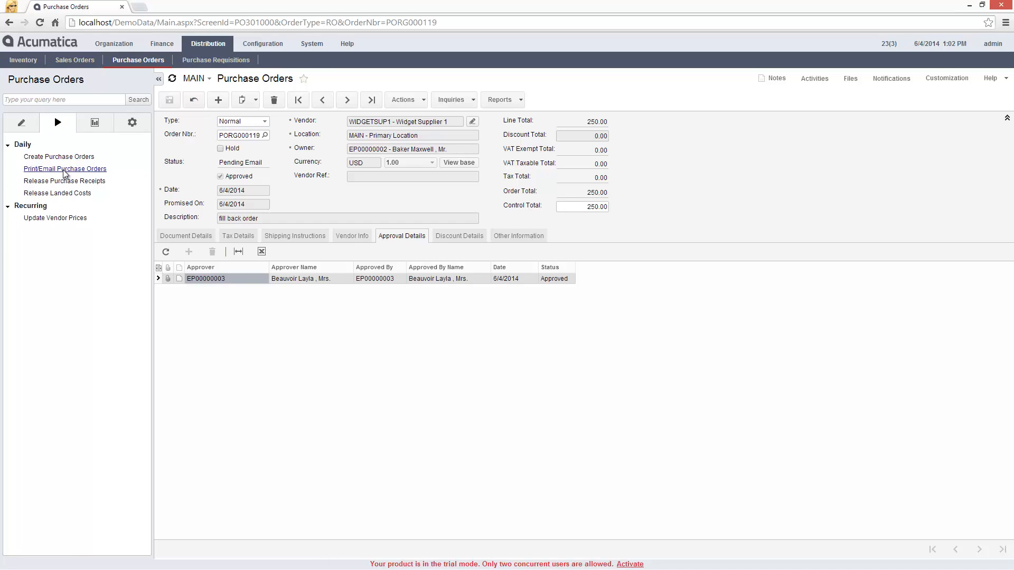
click(64, 169)
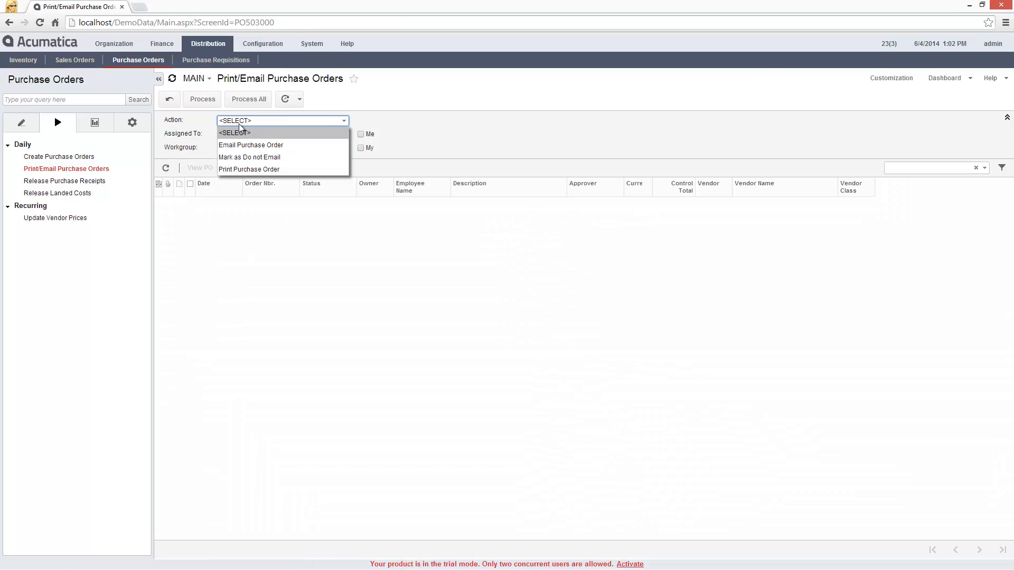
click(251, 145)
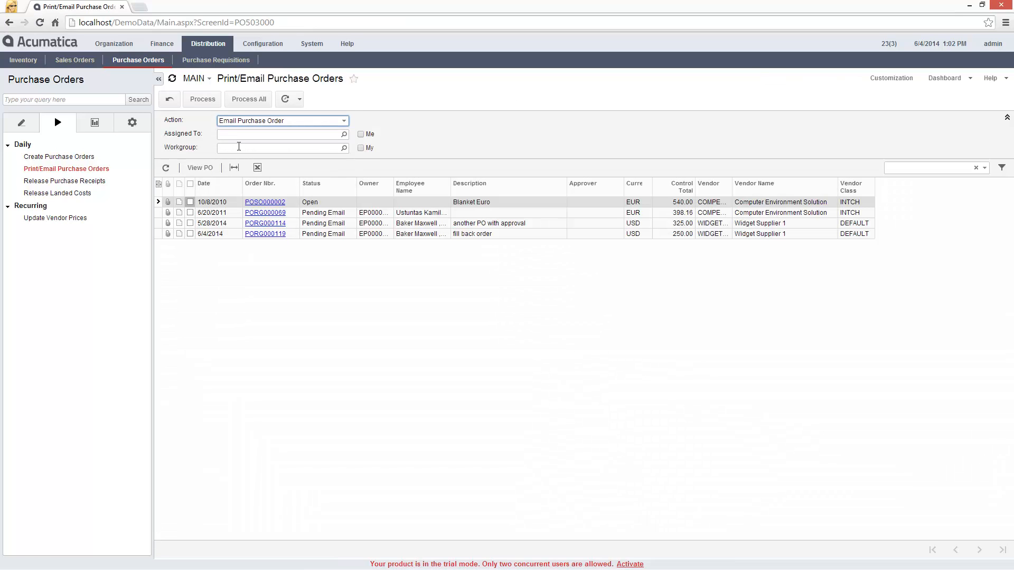
click(190, 234)
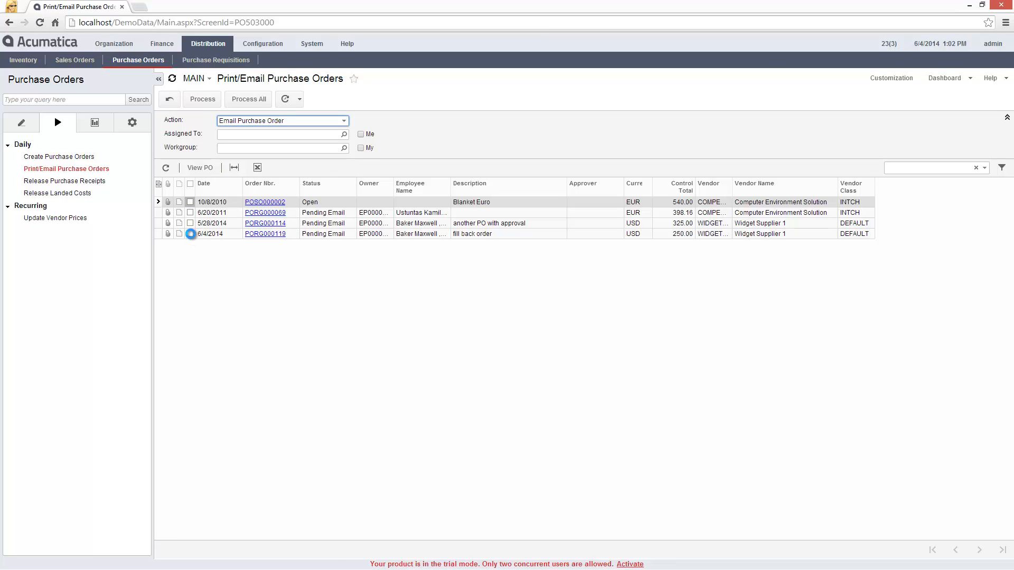
click(191, 234)
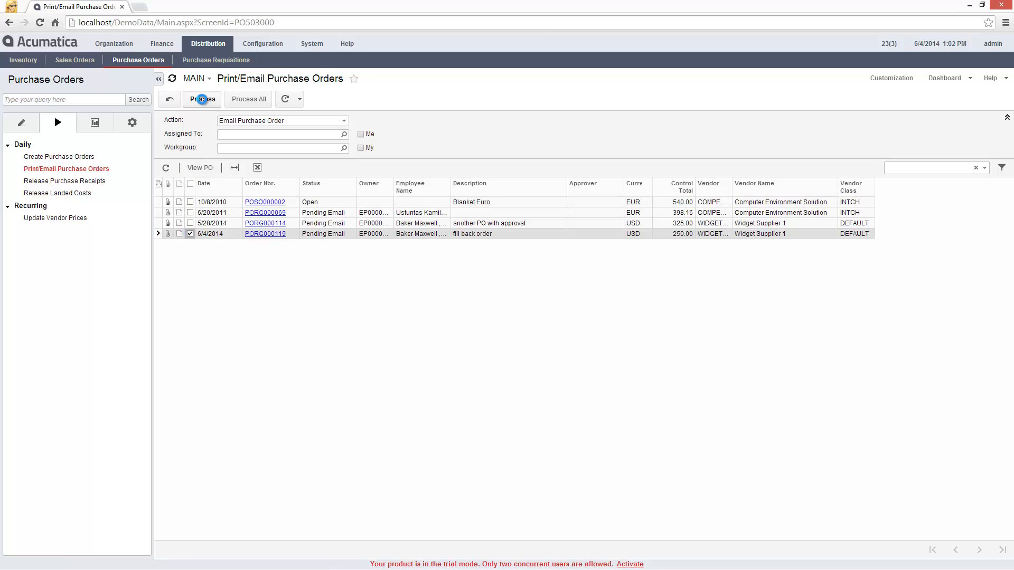
click(201, 99)
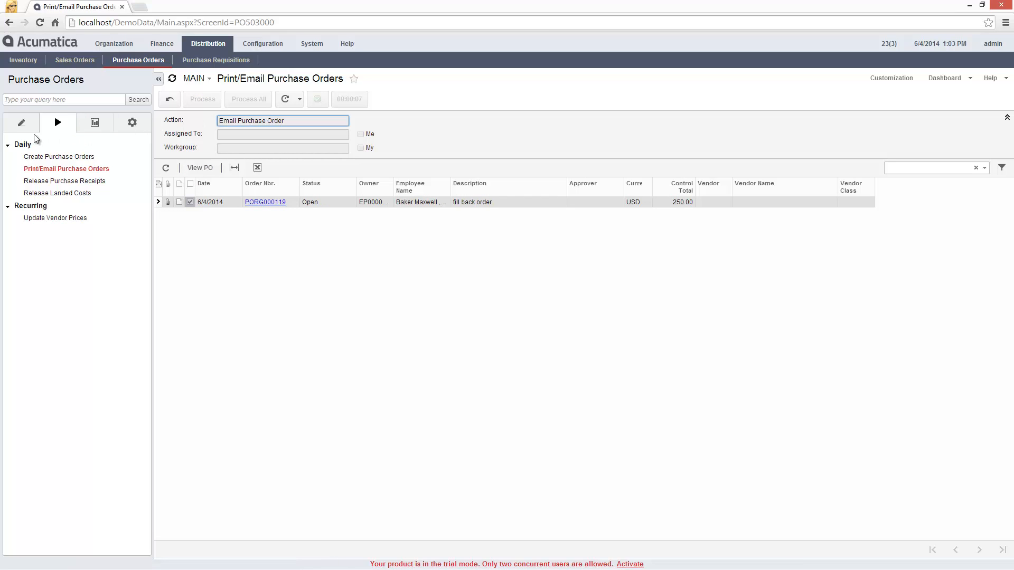
click(52, 169)
text(widg)
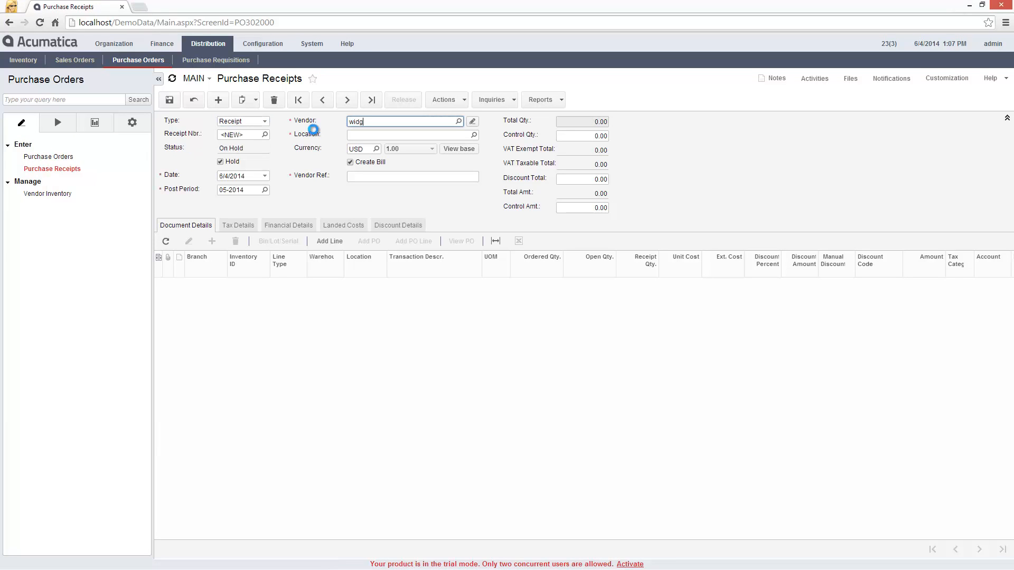
Create a receipt for WIDGETSUP1 with vendor ref 'video-demo' and add the fill back order PO's 10-unit line
key(tab)
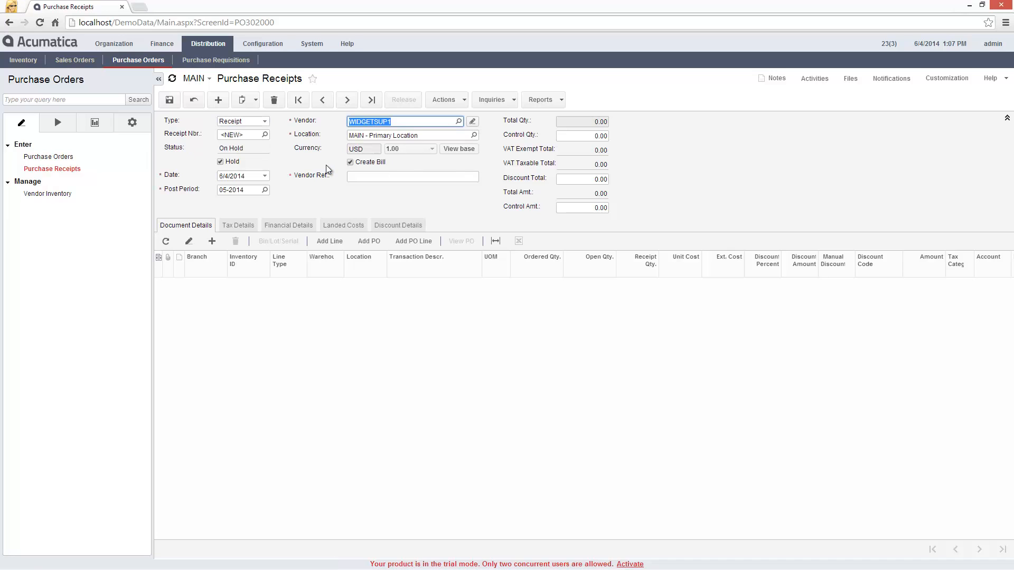
text(video-demo)
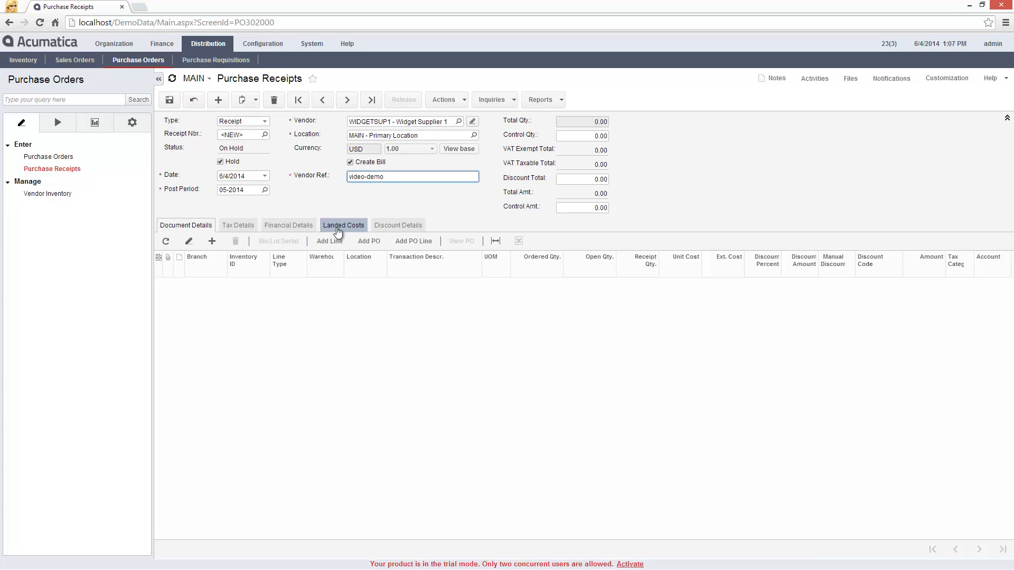
click(368, 241)
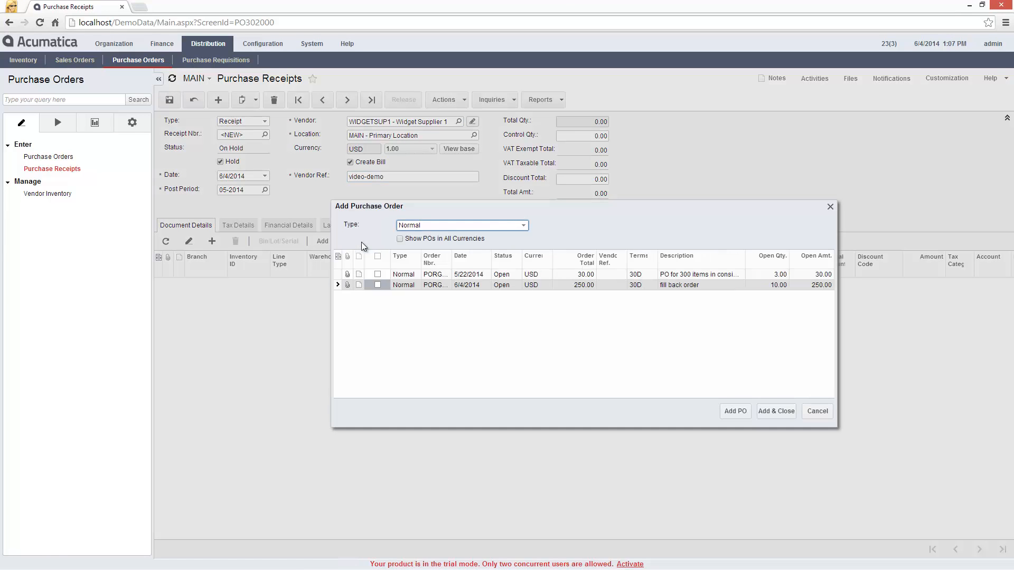
click(378, 286)
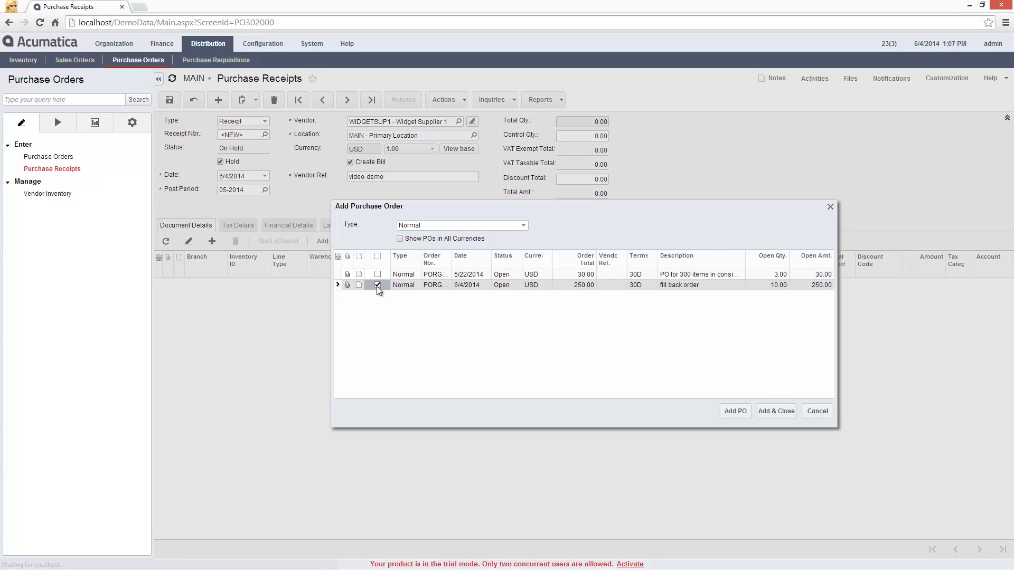
click(775, 410)
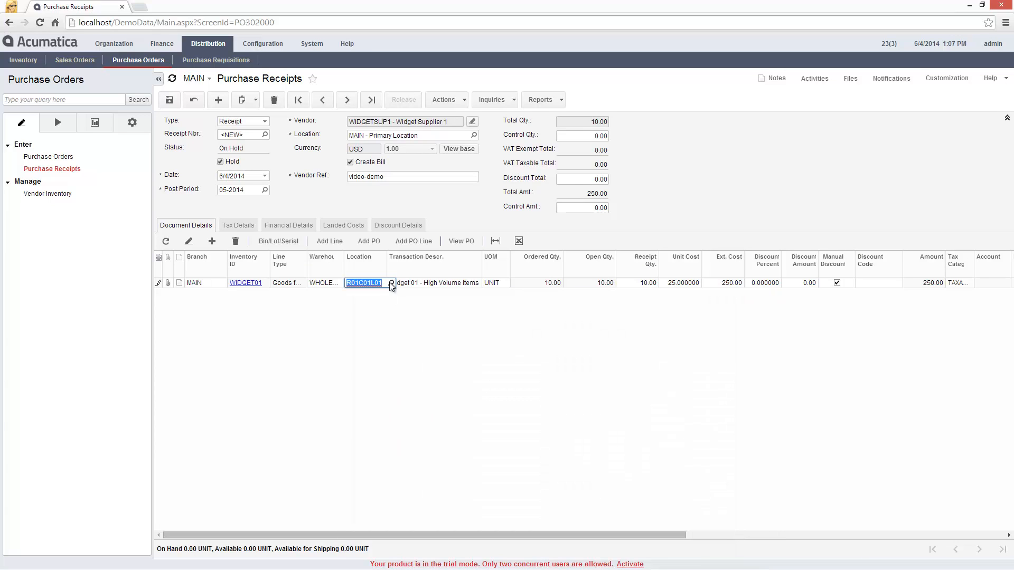
Take the receipt off hold, save it as PORE000104, release it and verify PORG000119 is Closed
click(646, 283)
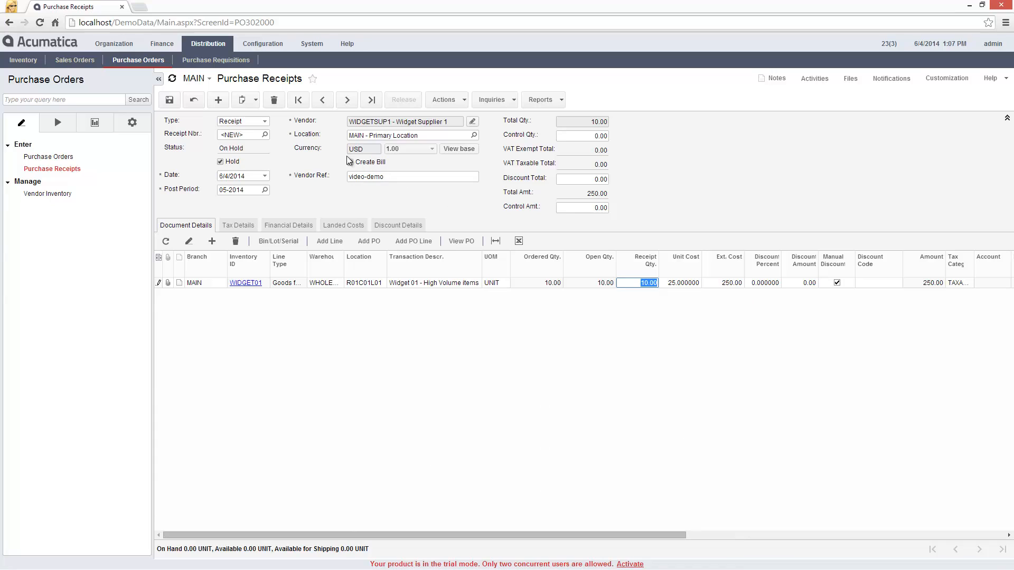
click(168, 100)
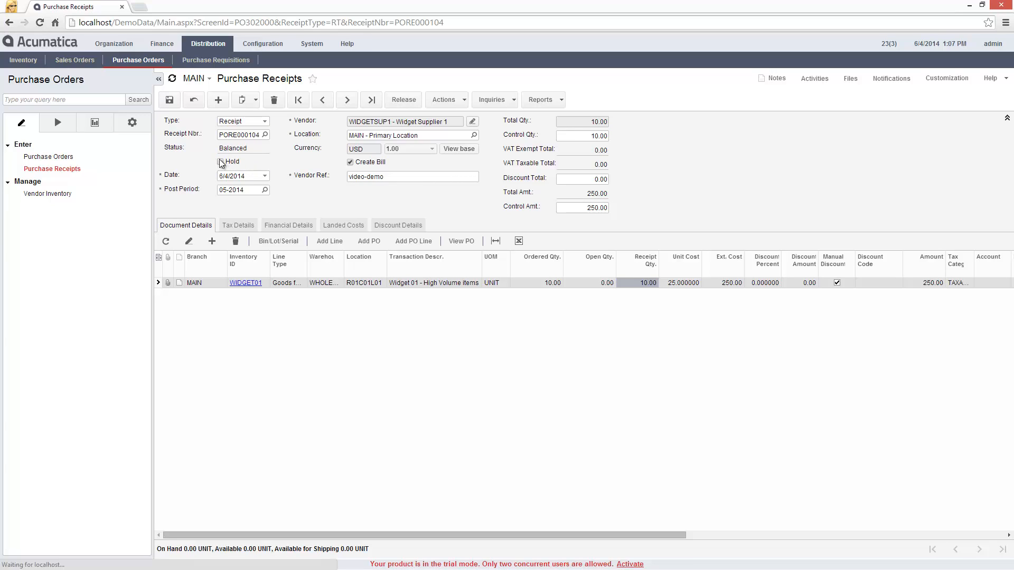
click(222, 161)
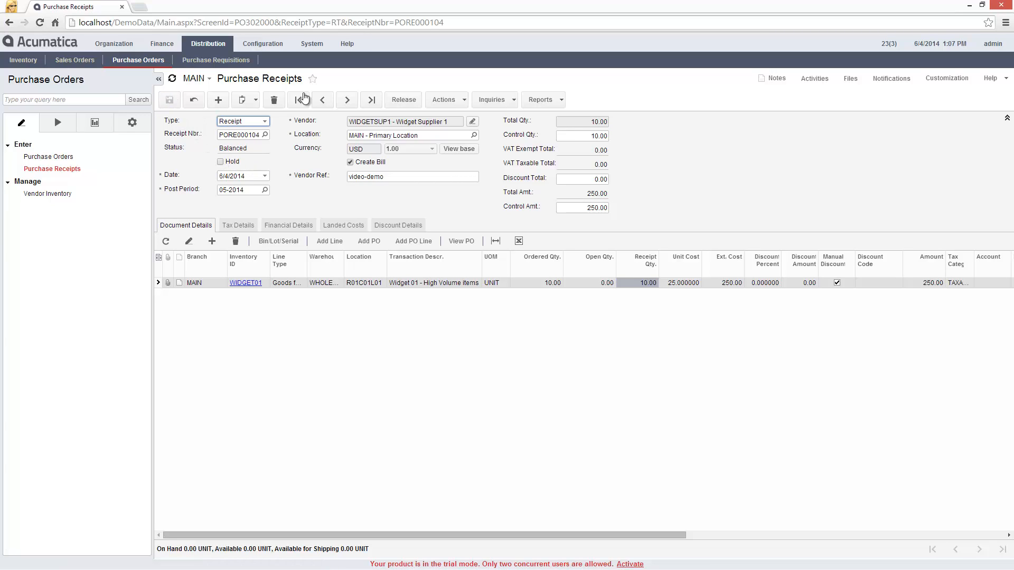
click(402, 100)
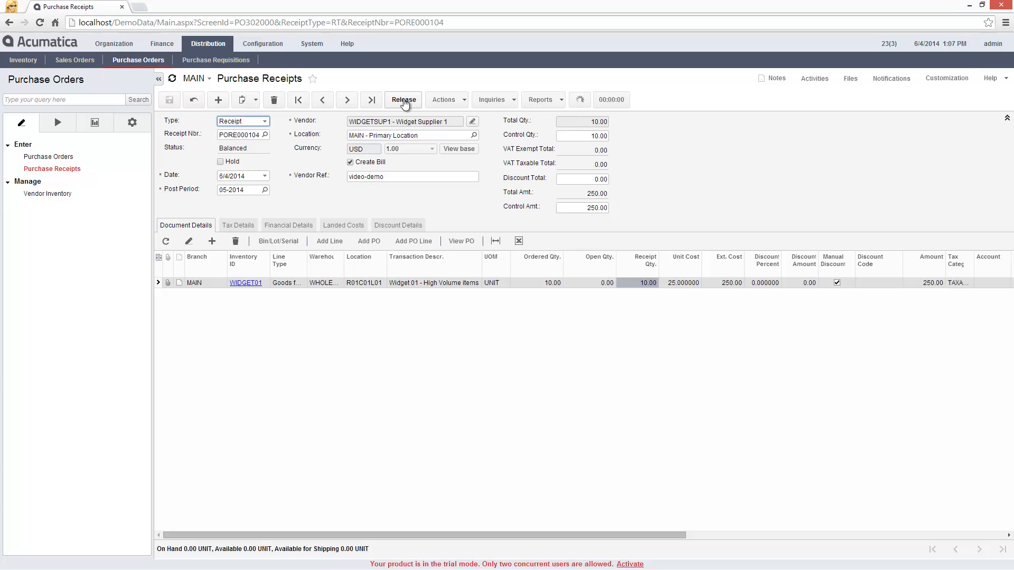
click(402, 99)
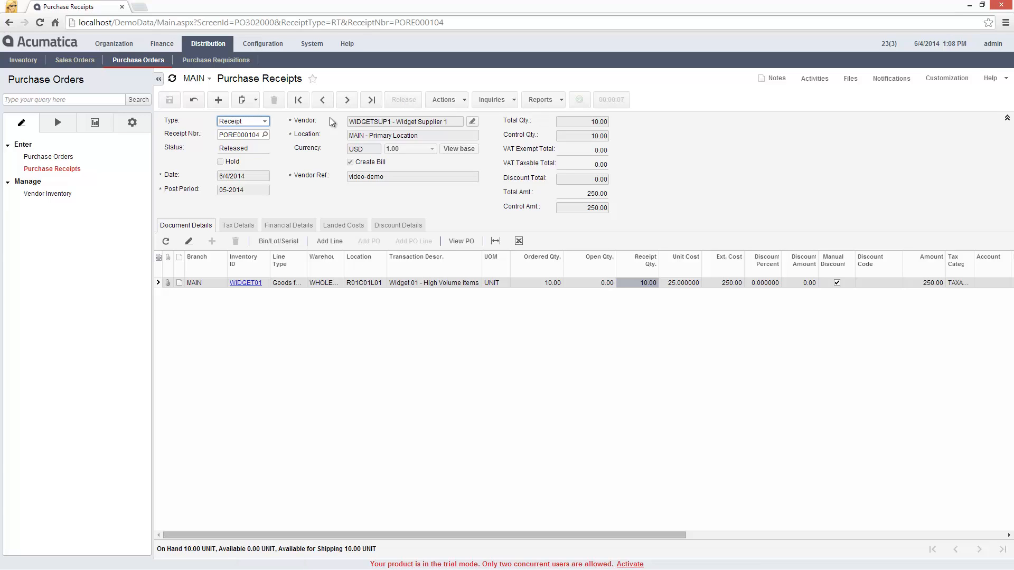
click(47, 156)
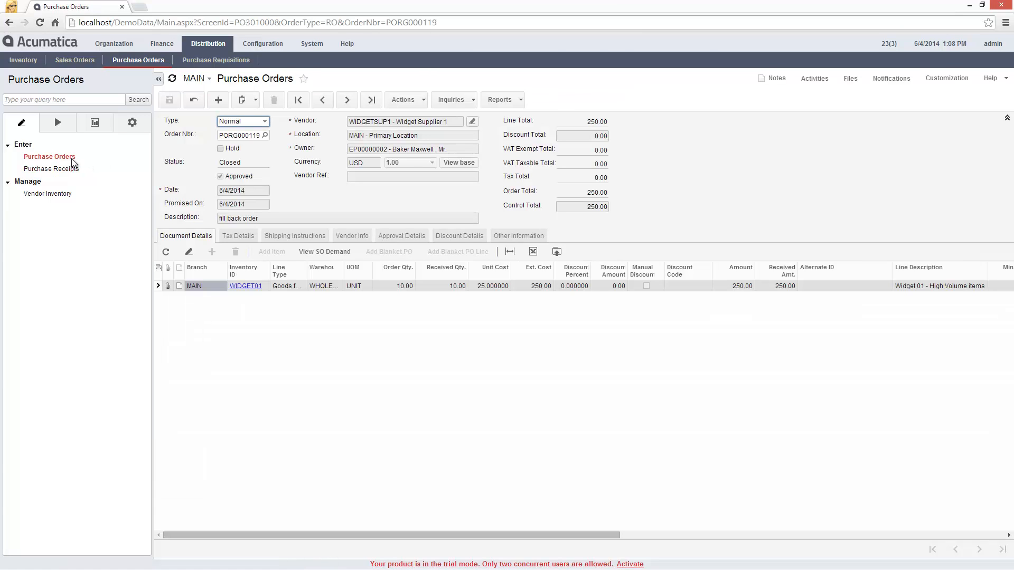